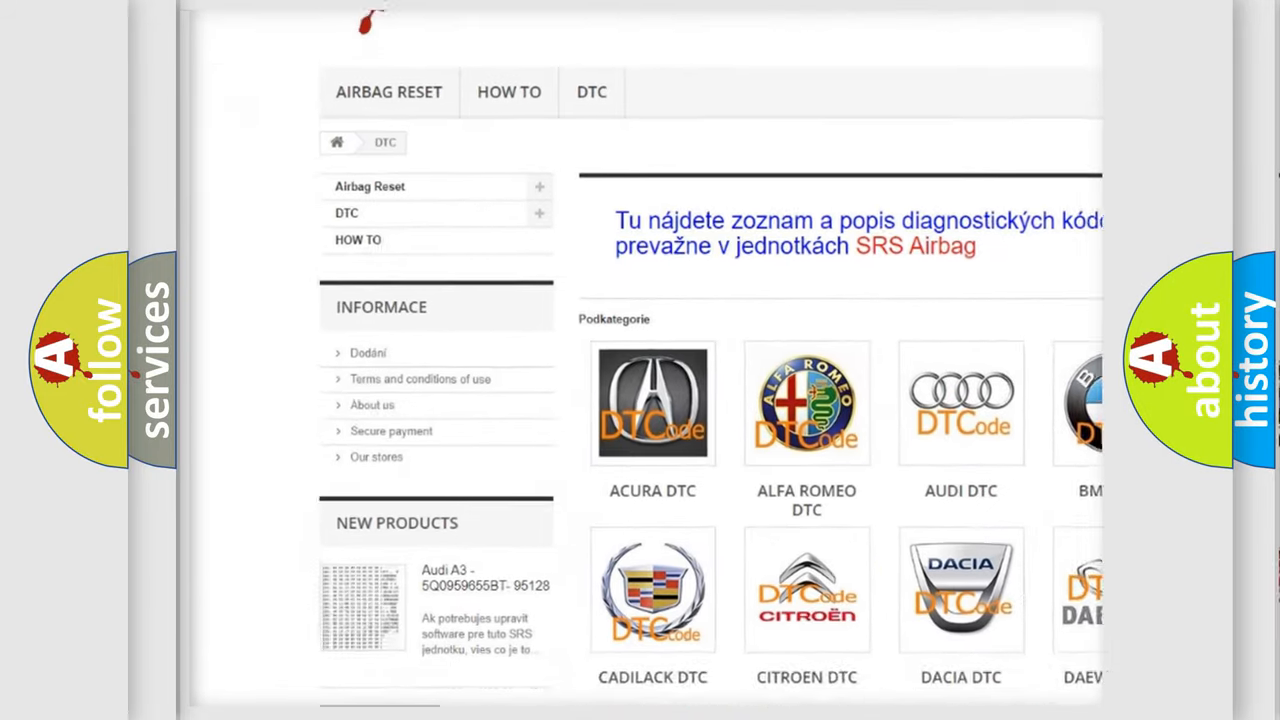
{"action": "scroll", "scroll_direction": "down", "scroll_amount": 3}
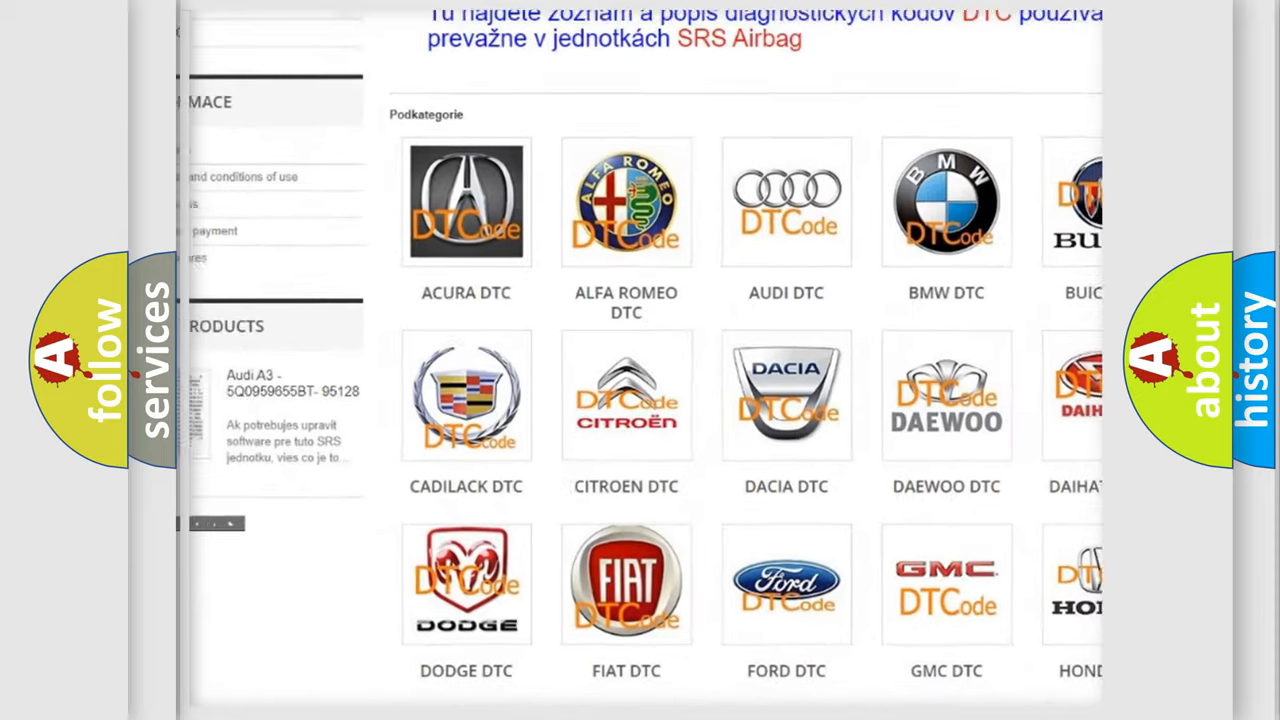
{"action": "scroll", "scroll_direction": "down", "scroll_amount": 3}
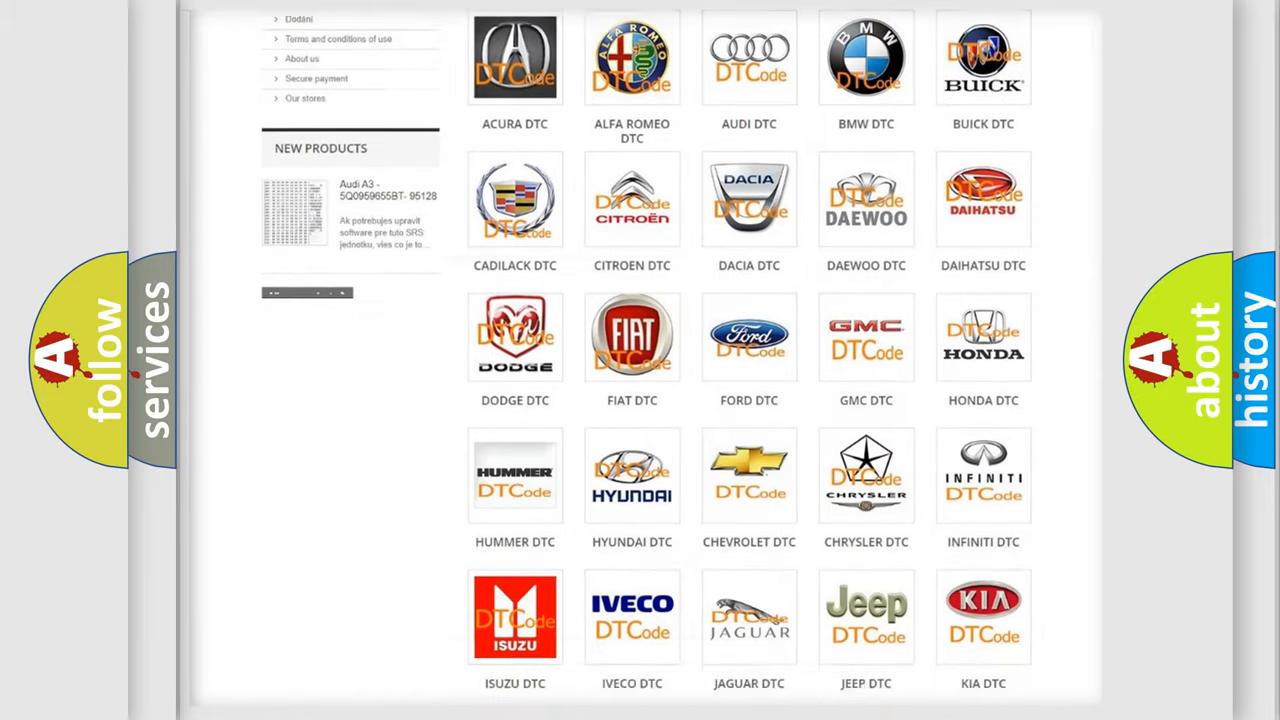
{"action": "scroll", "scroll_direction": "down", "scroll_amount": 3}
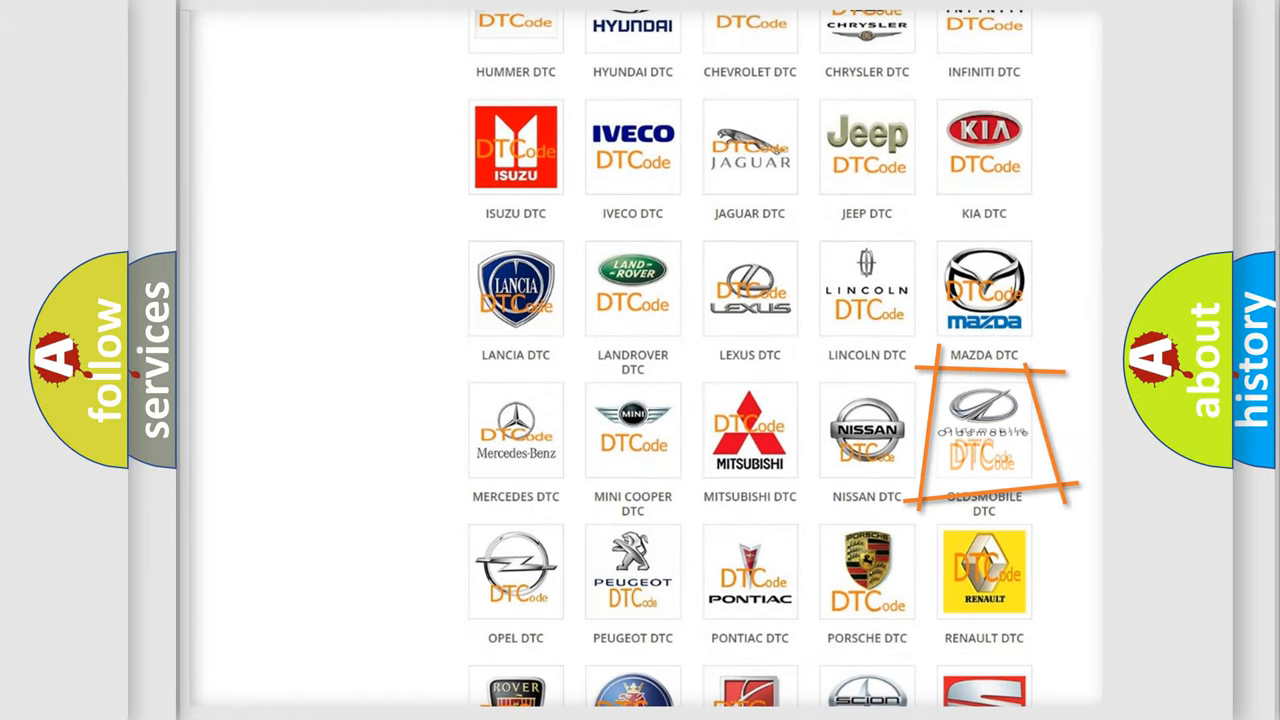